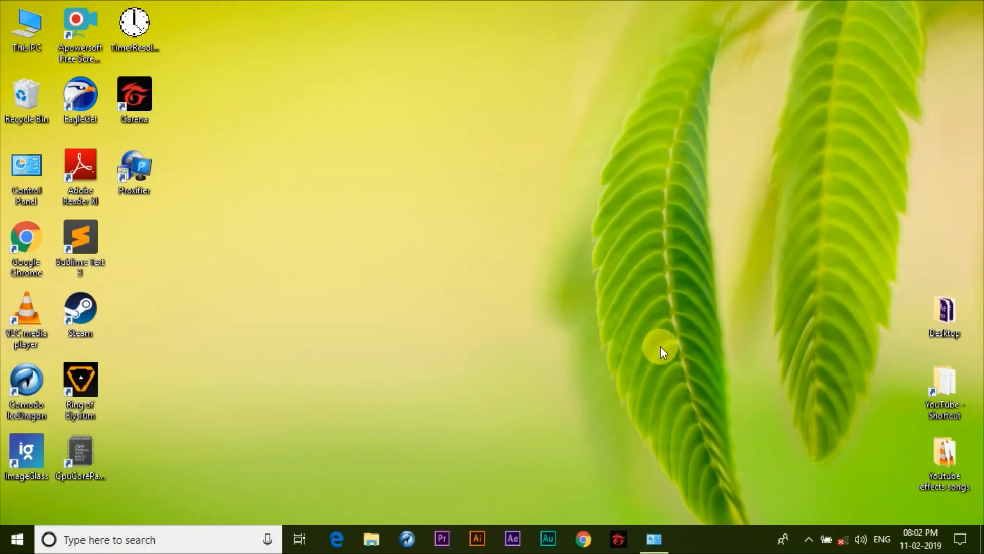
pyautogui.moveTo(653, 471)
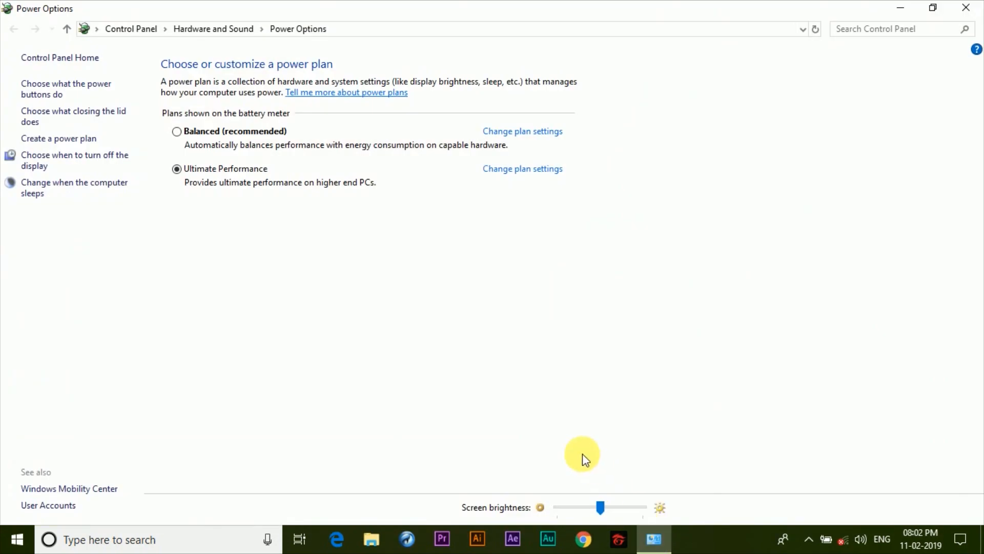
pyautogui.moveTo(254, 190)
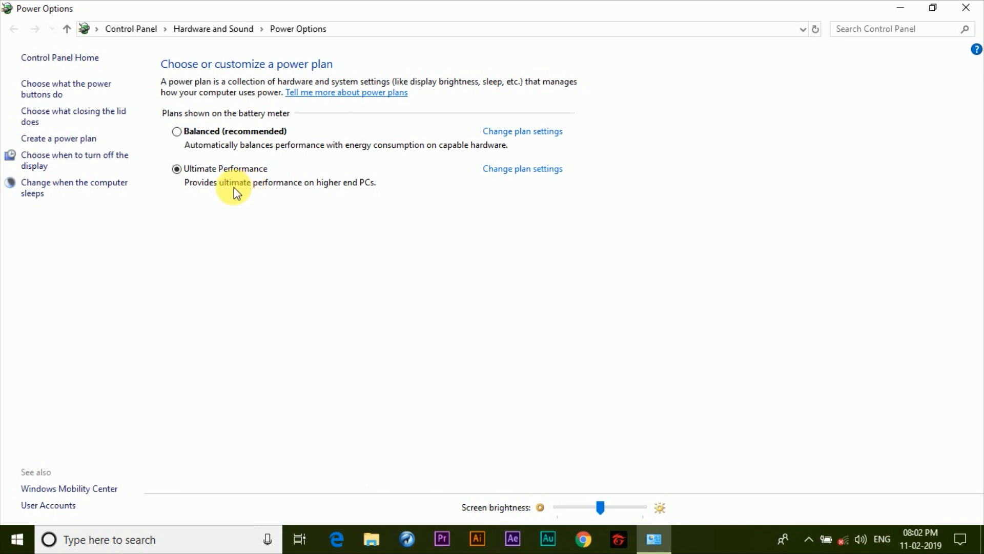
pyautogui.moveTo(259, 174)
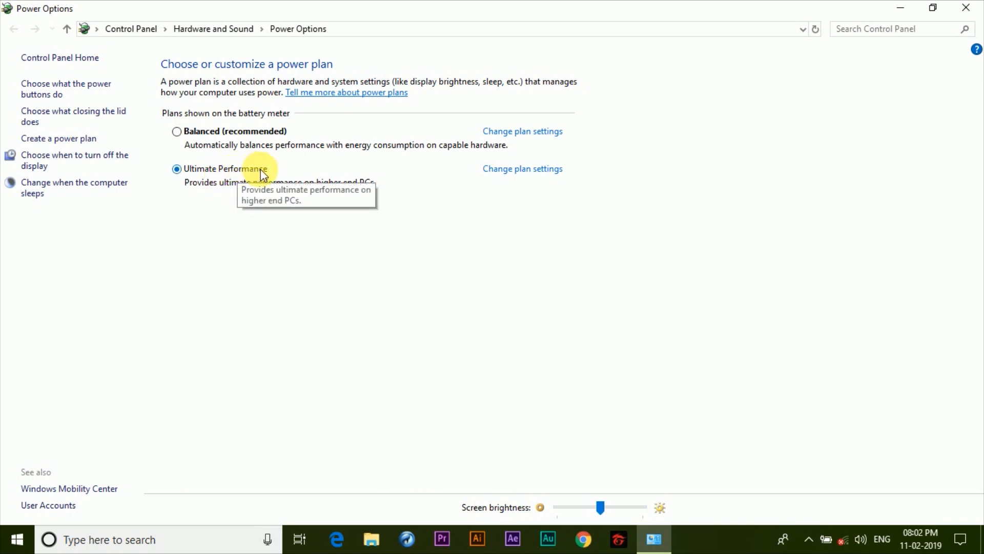
pyautogui.moveTo(409, 186)
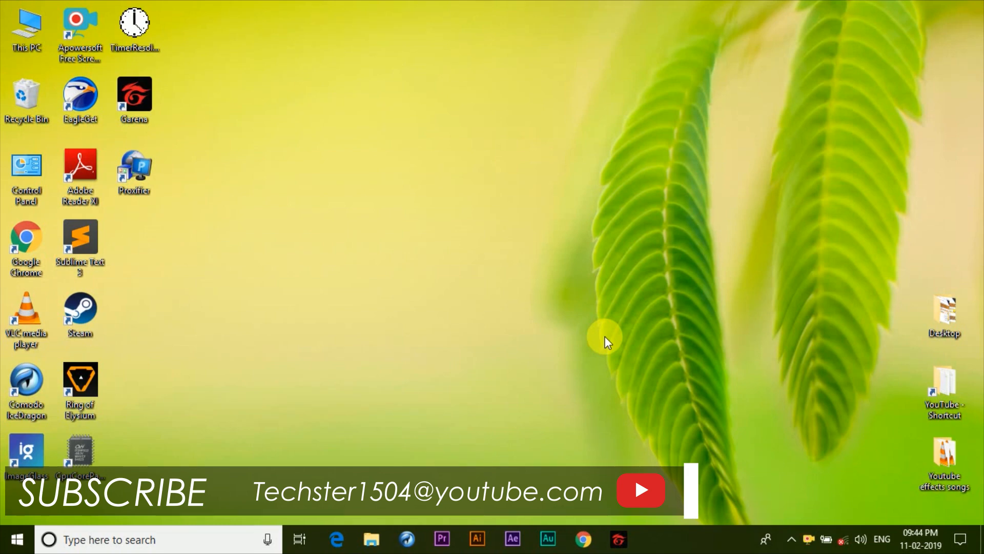
pyautogui.moveTo(558, 339)
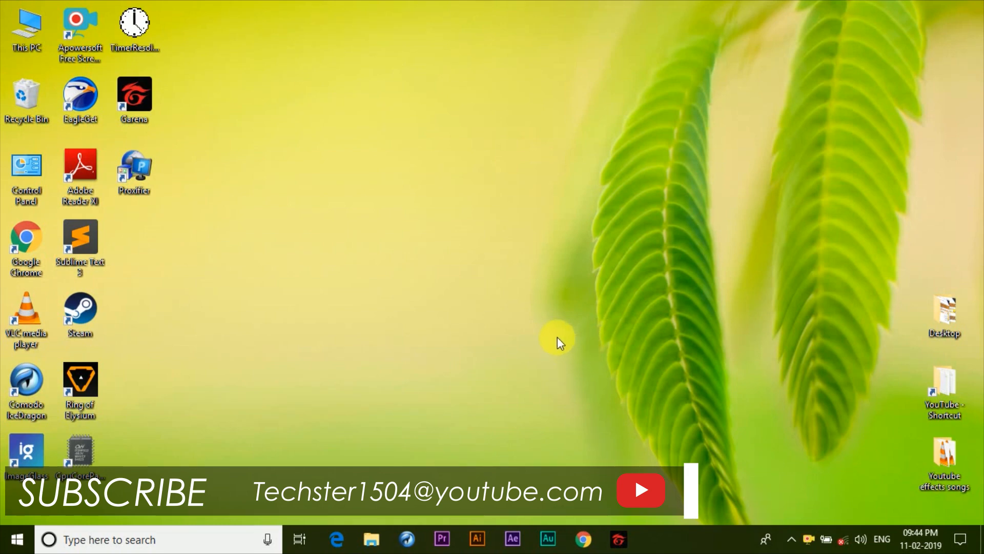
pyautogui.moveTo(578, 317)
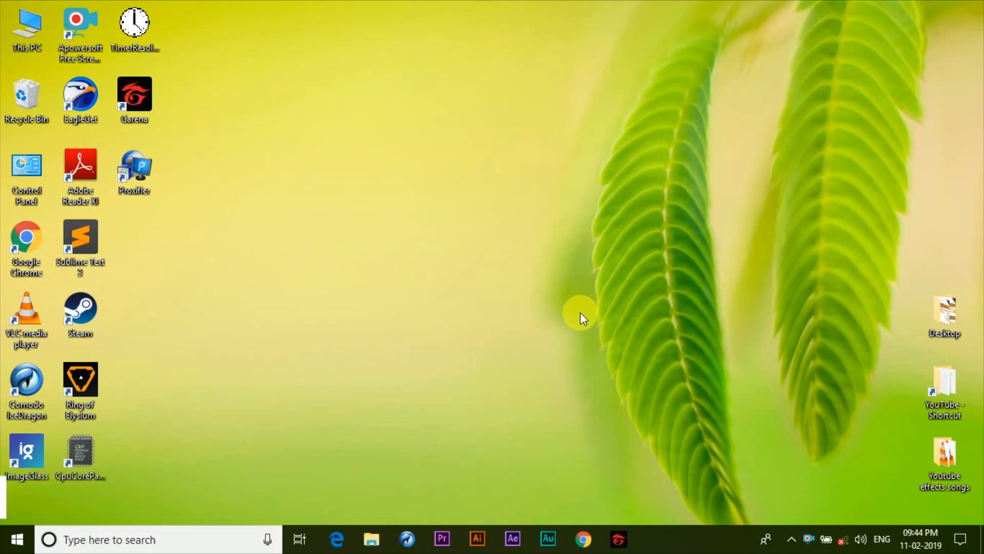
pyautogui.moveTo(543, 345)
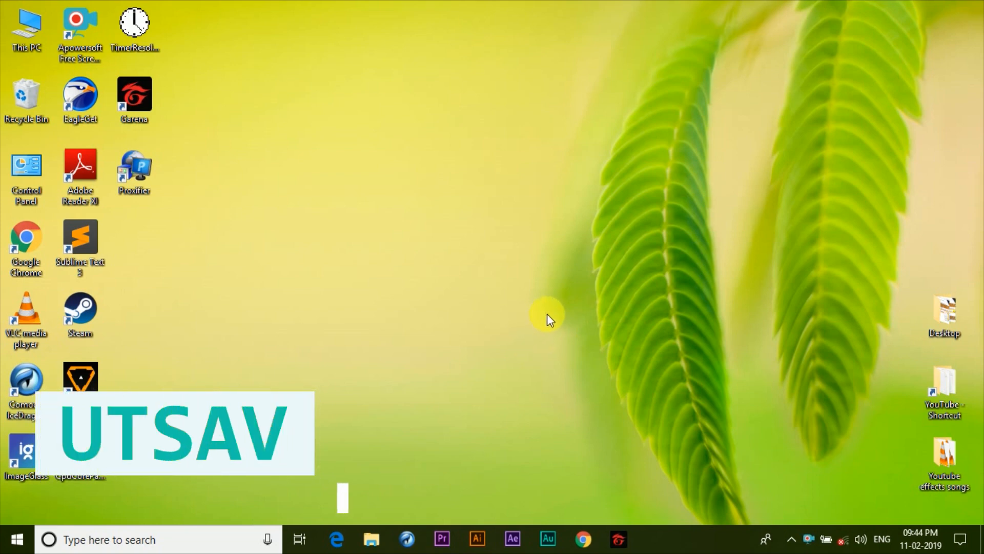
pyautogui.moveTo(544, 340)
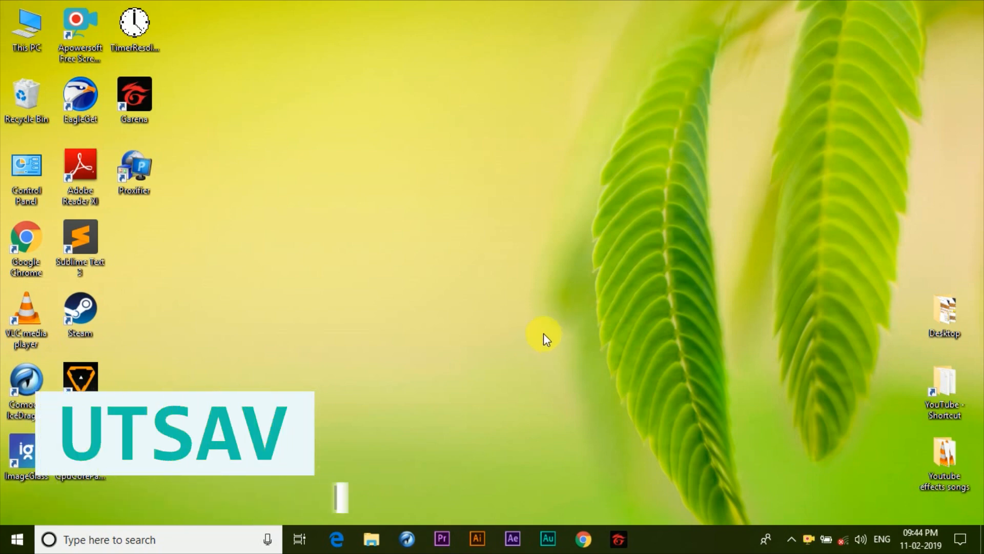
pyautogui.moveTo(568, 339)
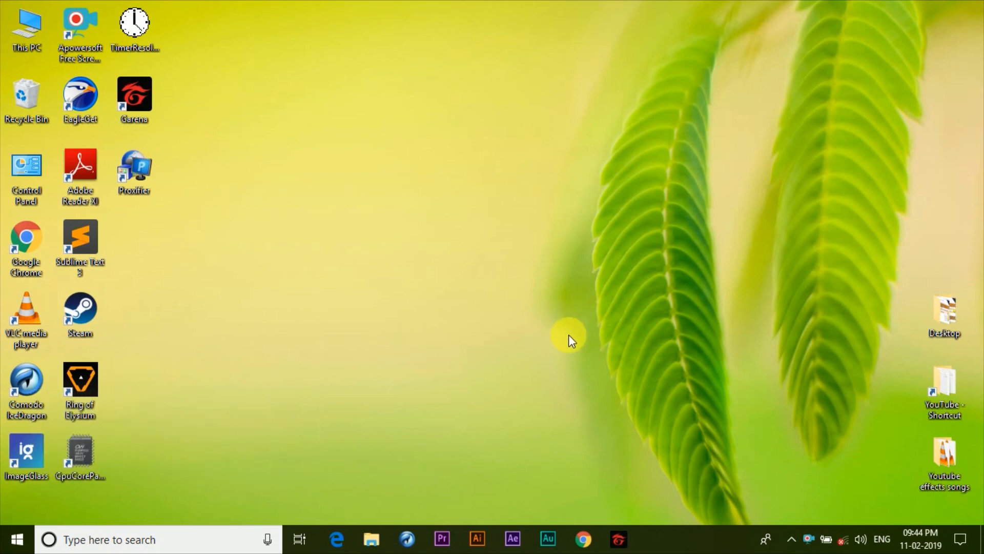
pyautogui.moveTo(562, 344)
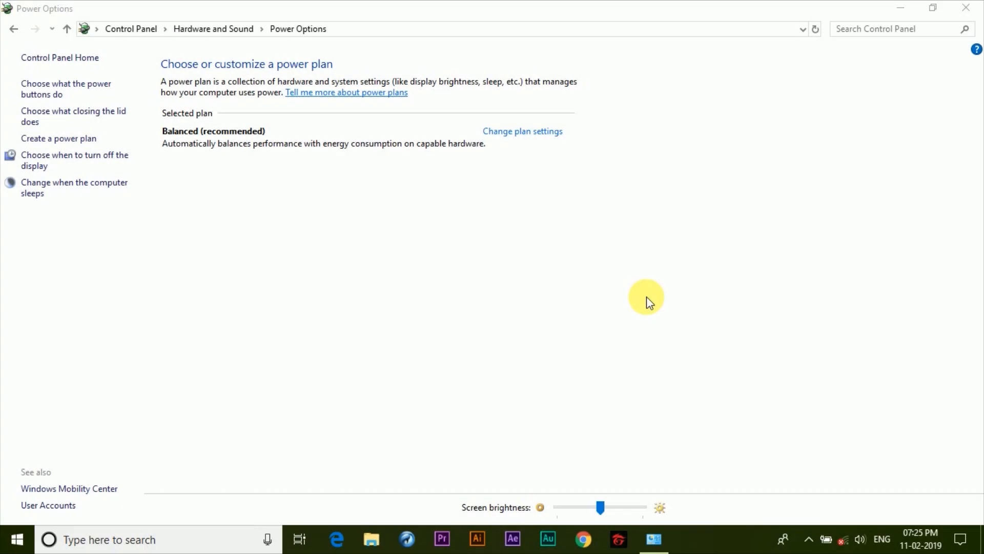
pyautogui.moveTo(240, 189)
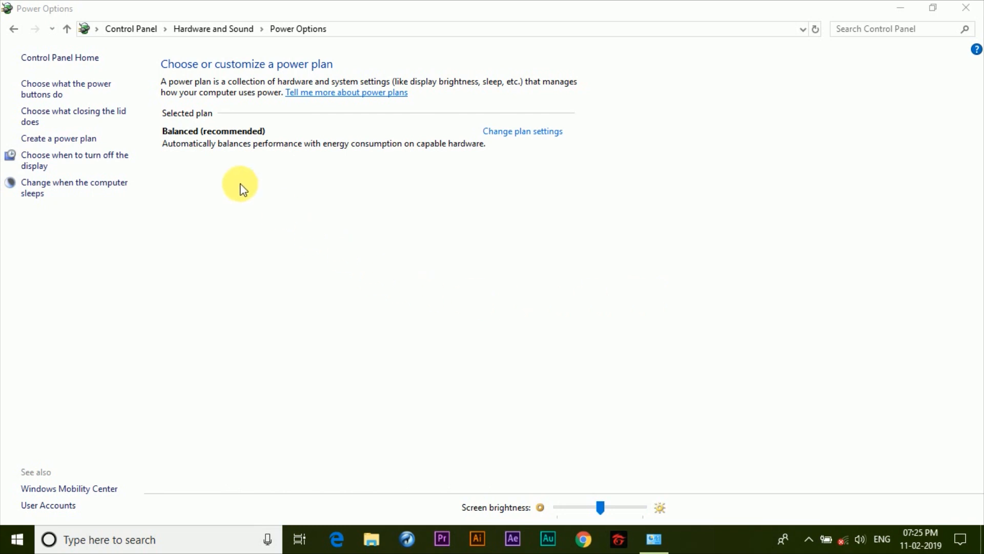
pyautogui.moveTo(237, 136)
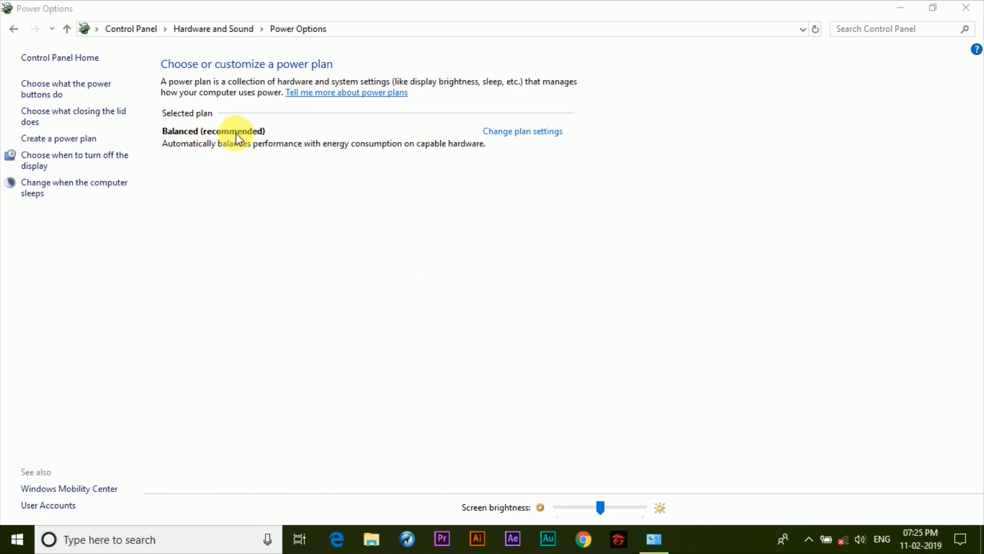
pyautogui.moveTo(254, 155)
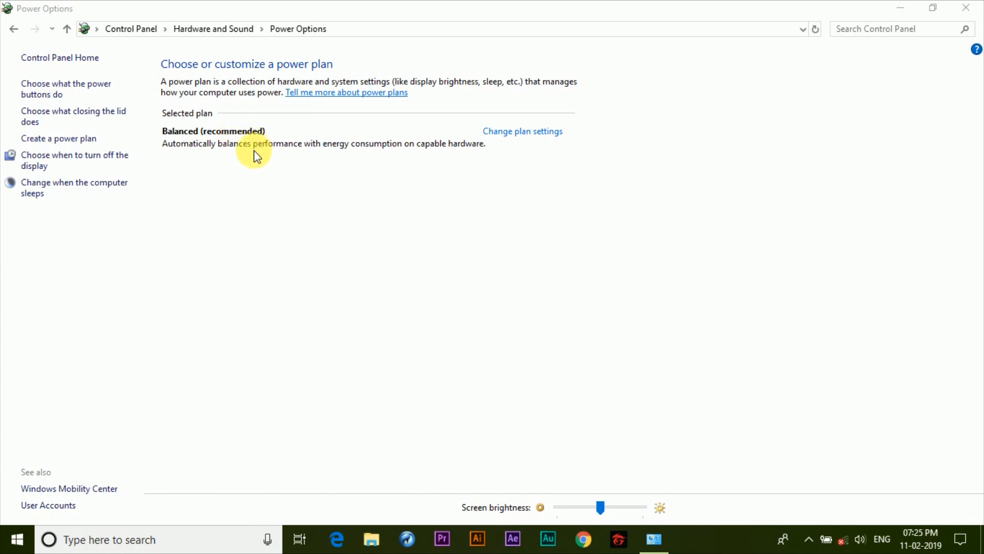
pyautogui.moveTo(256, 148)
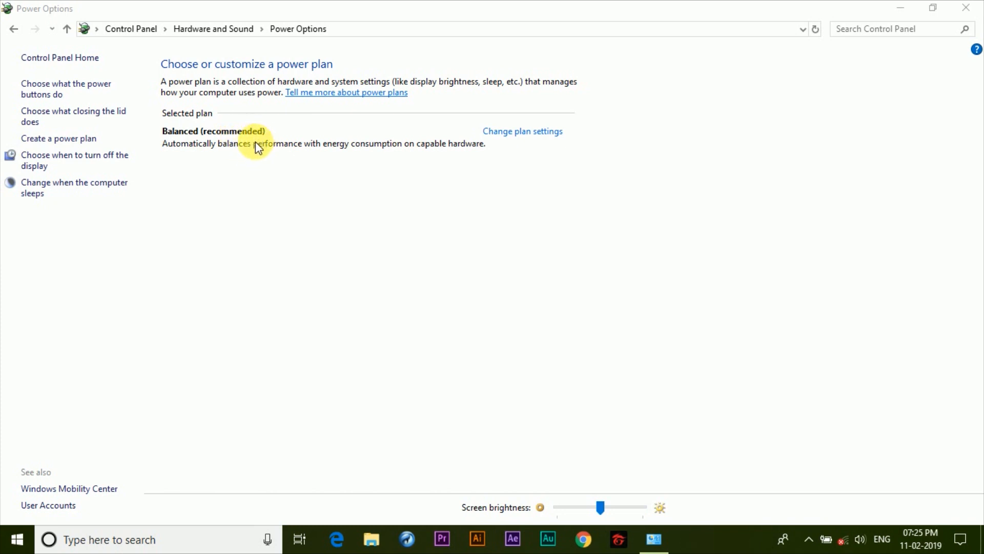
pyautogui.moveTo(315, 282)
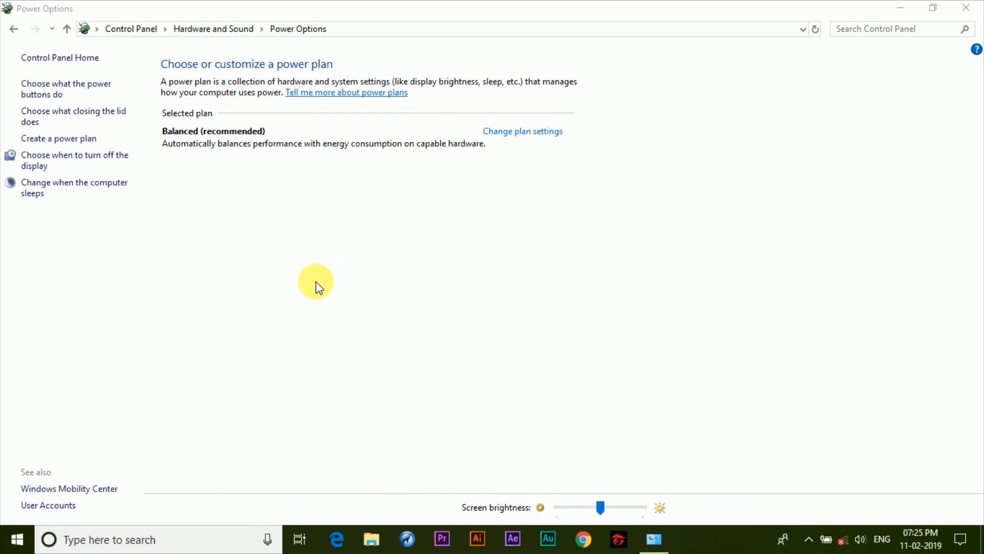
pyautogui.moveTo(363, 278)
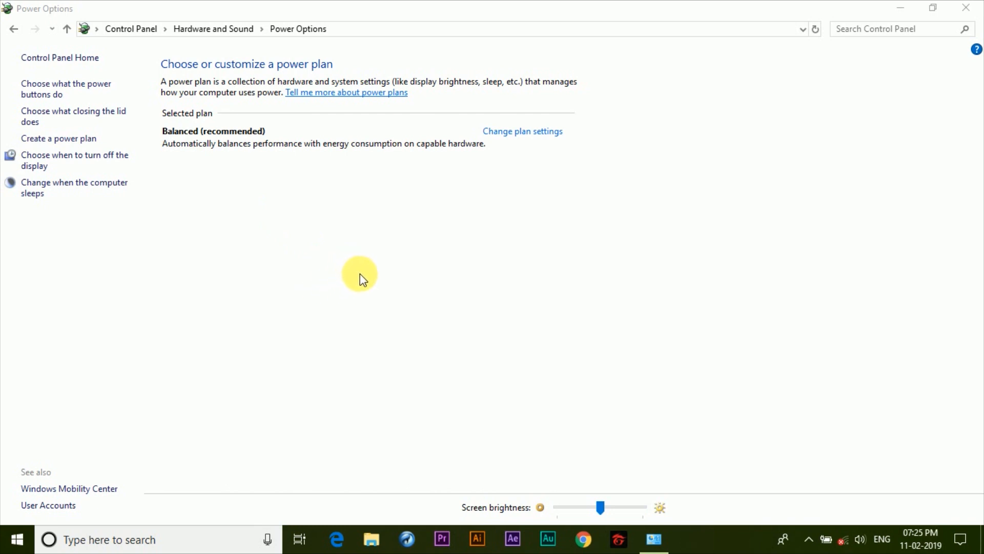
pyautogui.moveTo(402, 276)
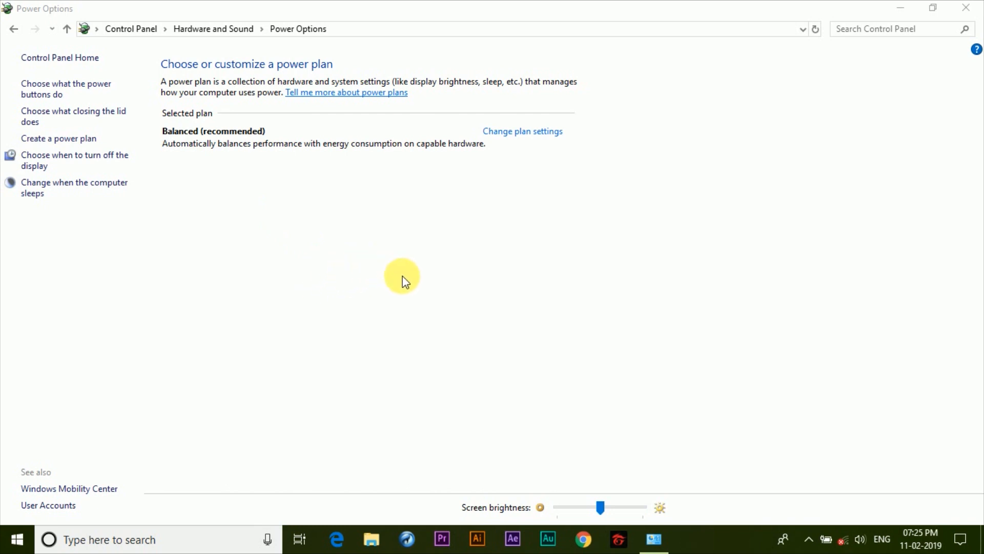
pyautogui.moveTo(969, 8)
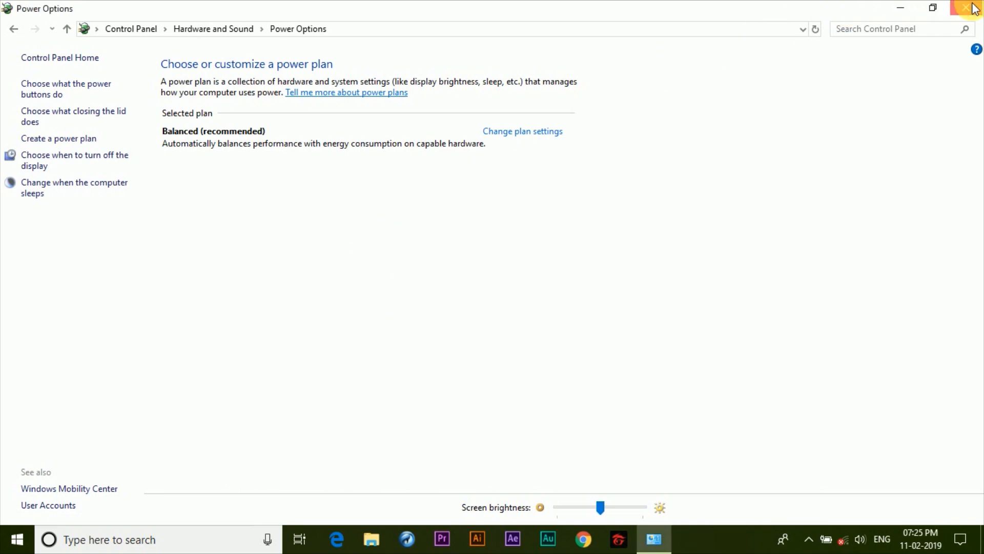
# Step: Close the Power Options window that lists only the Balanced plan
pyautogui.click(972, 7)
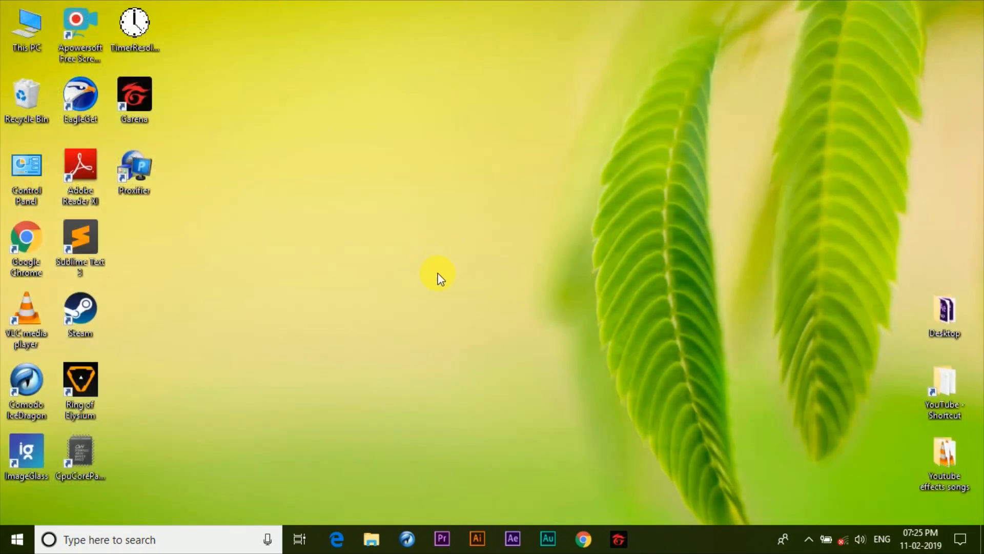
pyautogui.moveTo(459, 269)
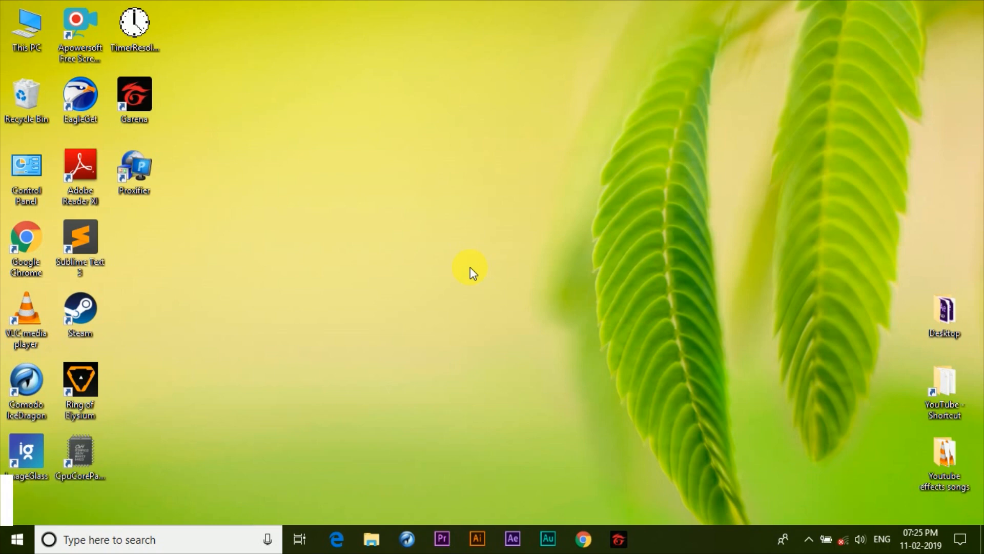
pyautogui.moveTo(464, 295)
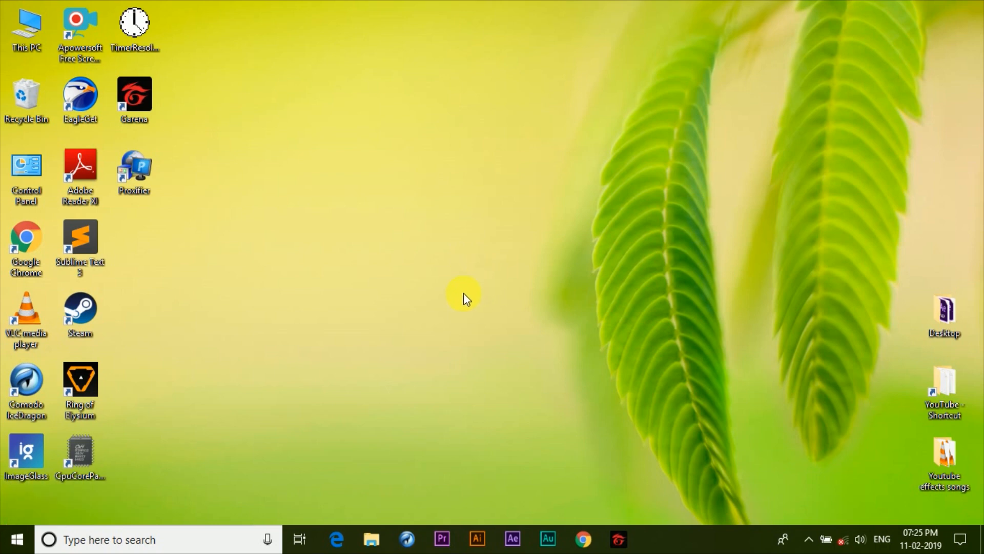
pyautogui.moveTo(452, 281)
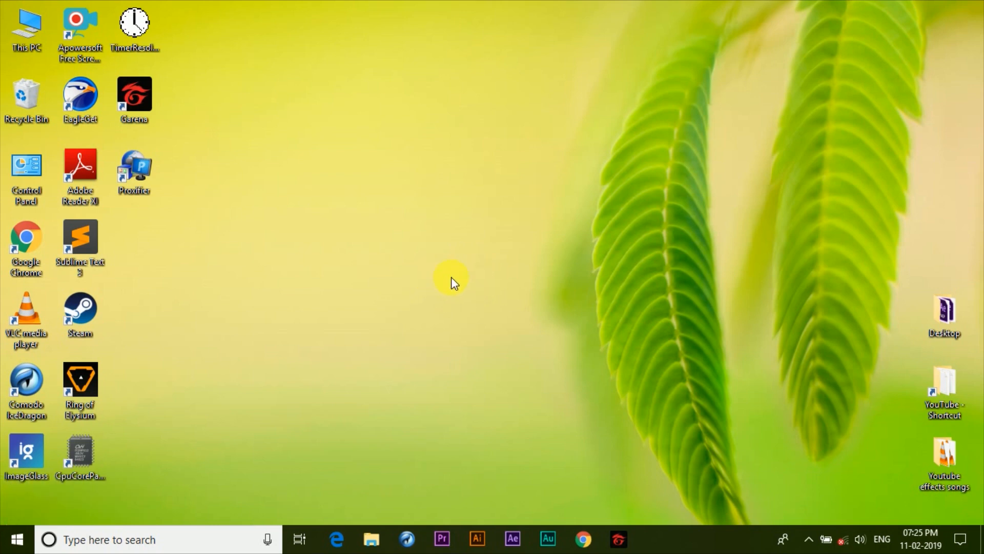
pyautogui.moveTo(405, 321)
pyautogui.write('w')
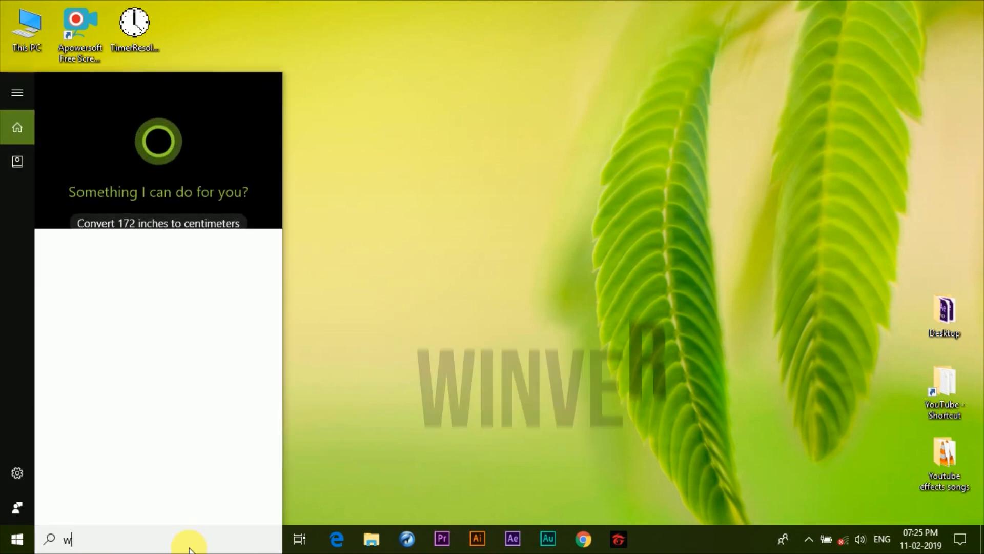
# Step: Run winver, read Windows Version 1803 in About Windows, then dismiss the dialog
pyautogui.write('inver')
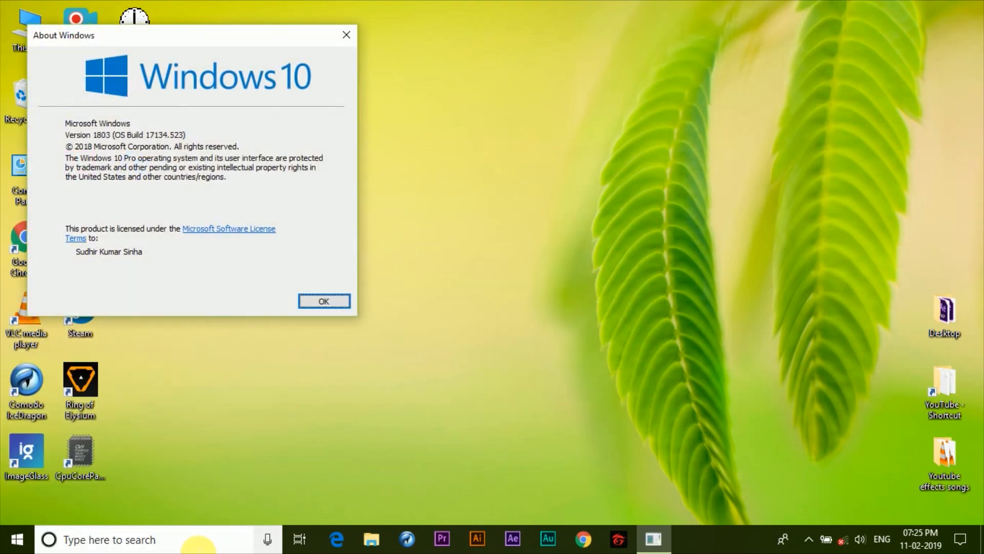
pyautogui.moveTo(188, 35); pyautogui.dragTo(459, 97)
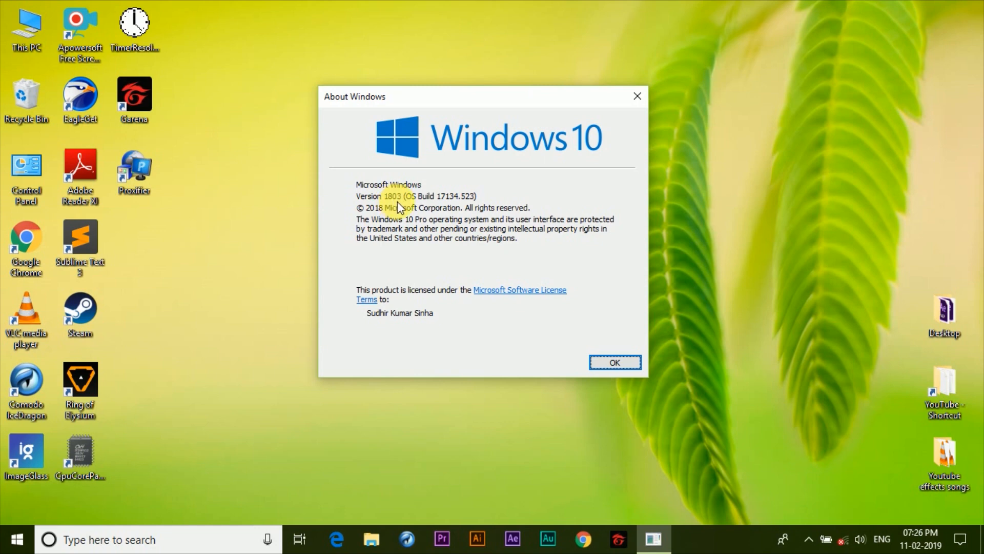
pyautogui.moveTo(392, 210)
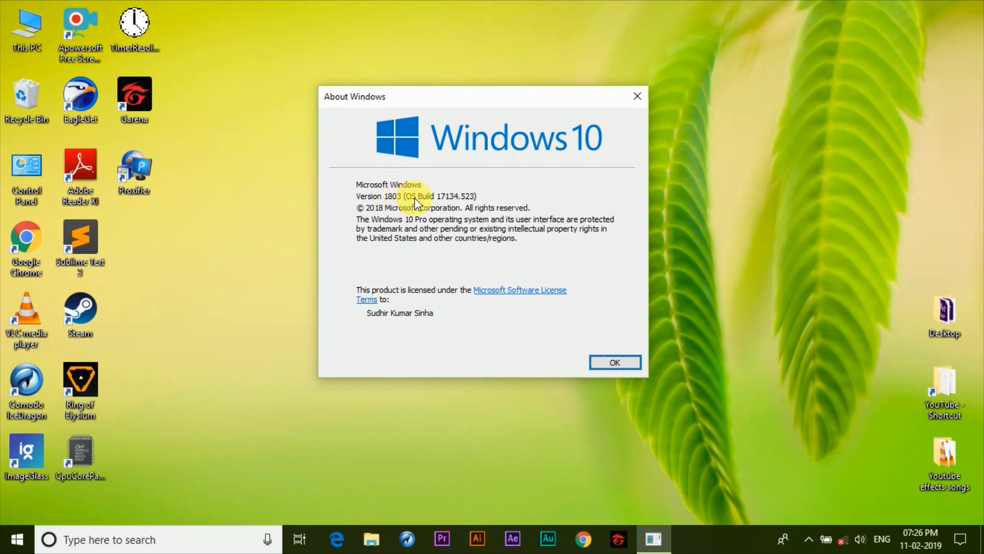
pyautogui.moveTo(440, 216)
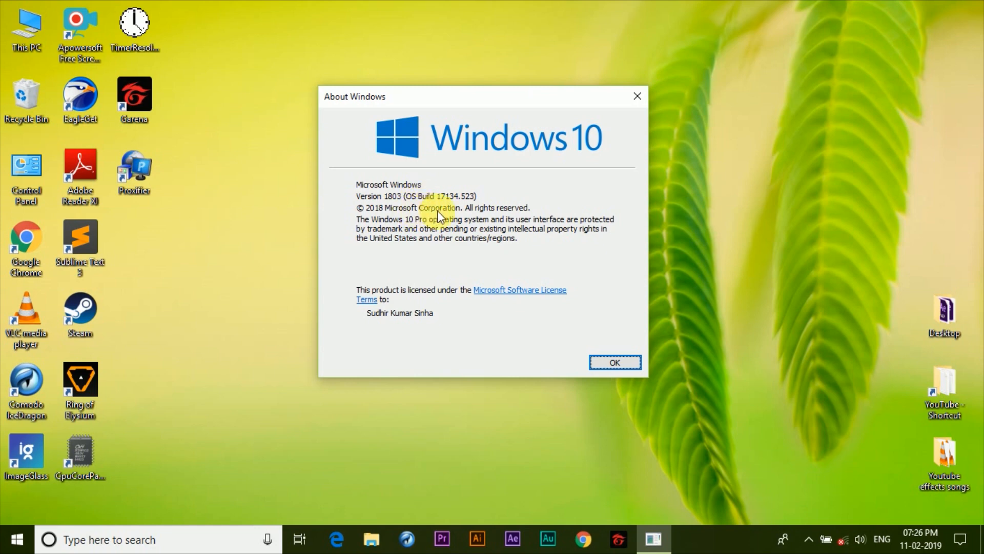
pyautogui.click(614, 362)
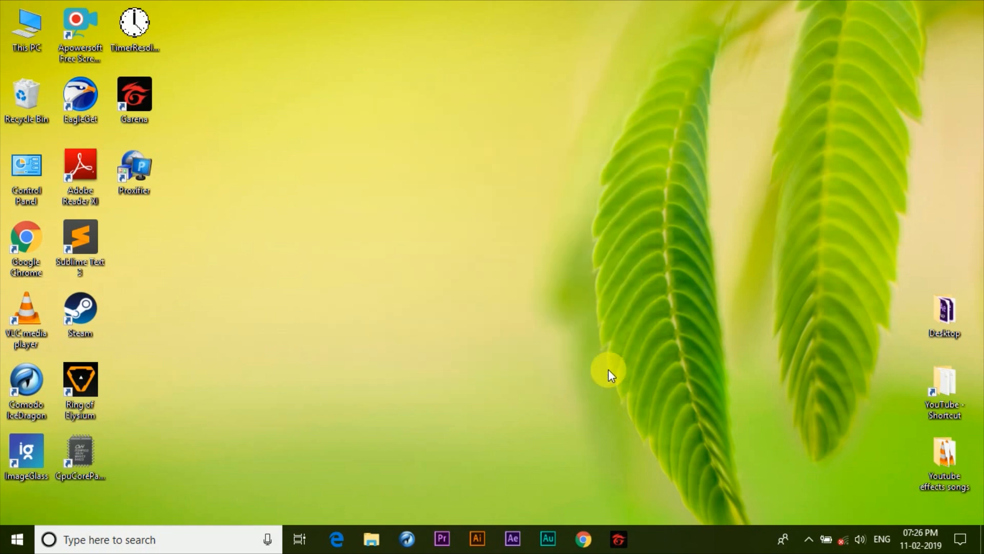
# Step: Launch Windows Settings from the Start button's context menu to reach Windows Update
pyautogui.rightClick(15, 538)
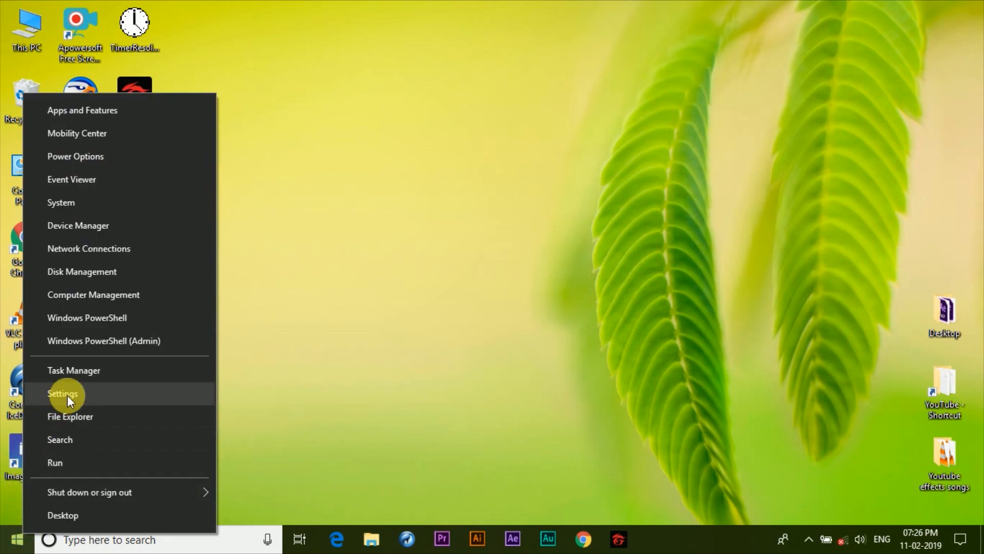
pyautogui.click(63, 394)
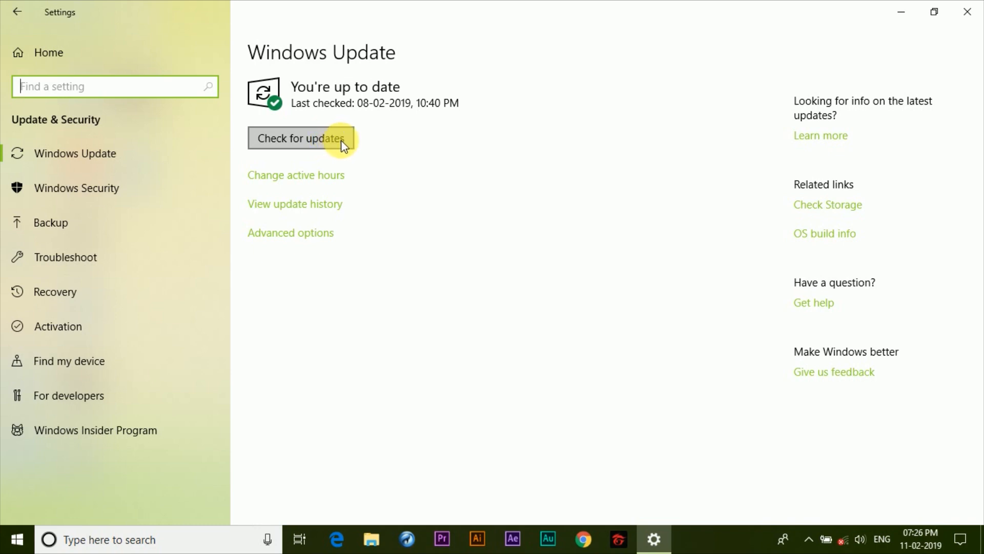
pyautogui.moveTo(902, 12)
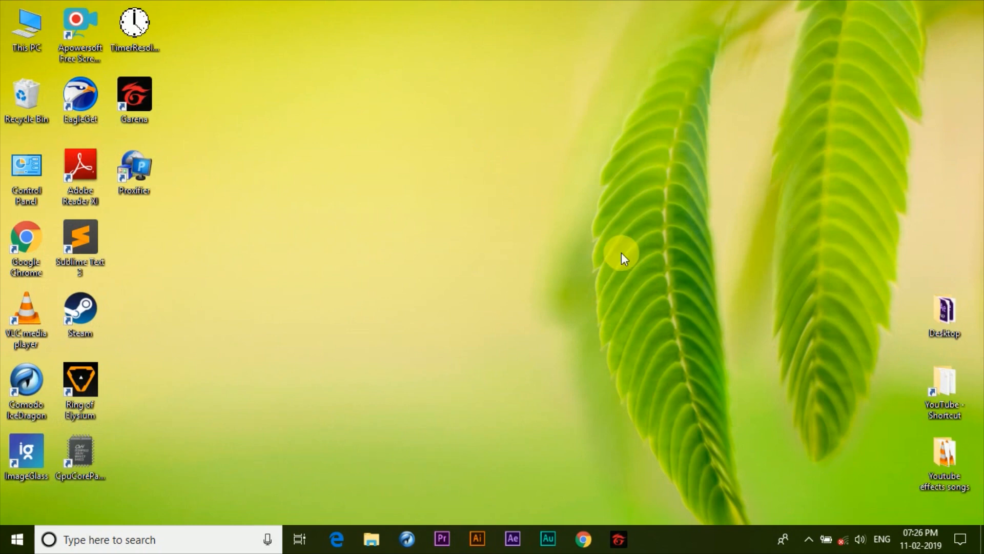
pyautogui.moveTo(311, 400)
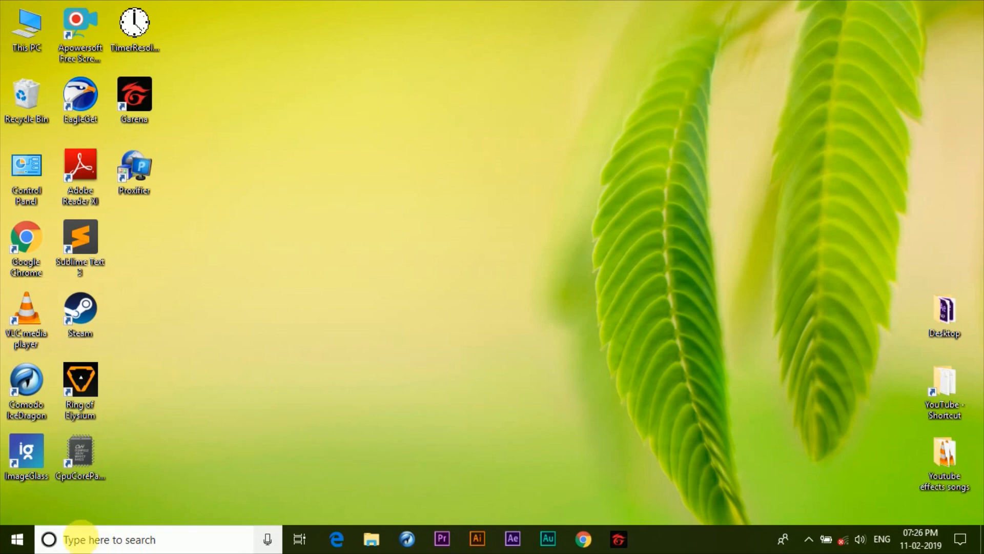
# Step: Bring up the Start context menu to launch Windows PowerShell (Admin)
pyautogui.rightClick(18, 539)
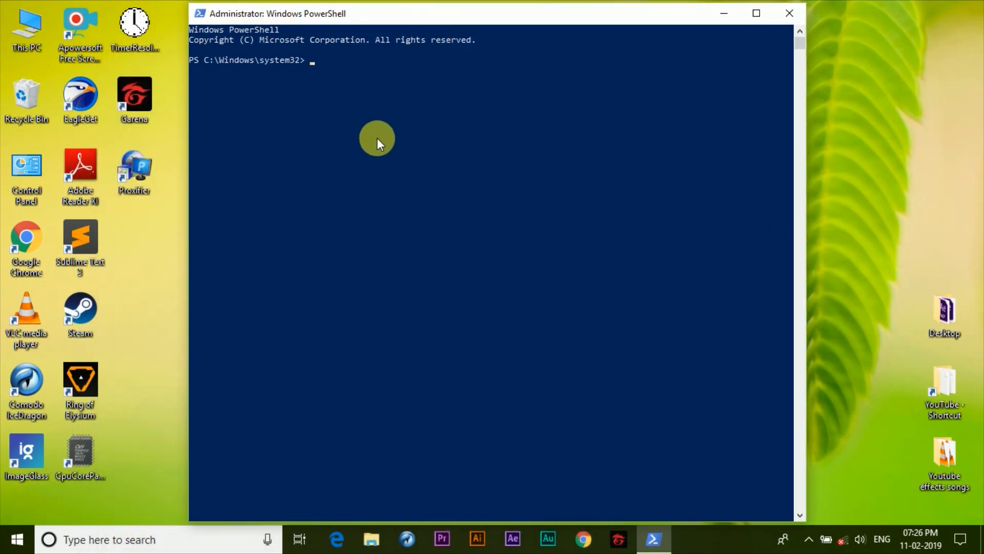
# Step: Run the pasted powercfg -duplicatescheme command to create the Ultimate Performance scheme GUID
pyautogui.click(552, 166)
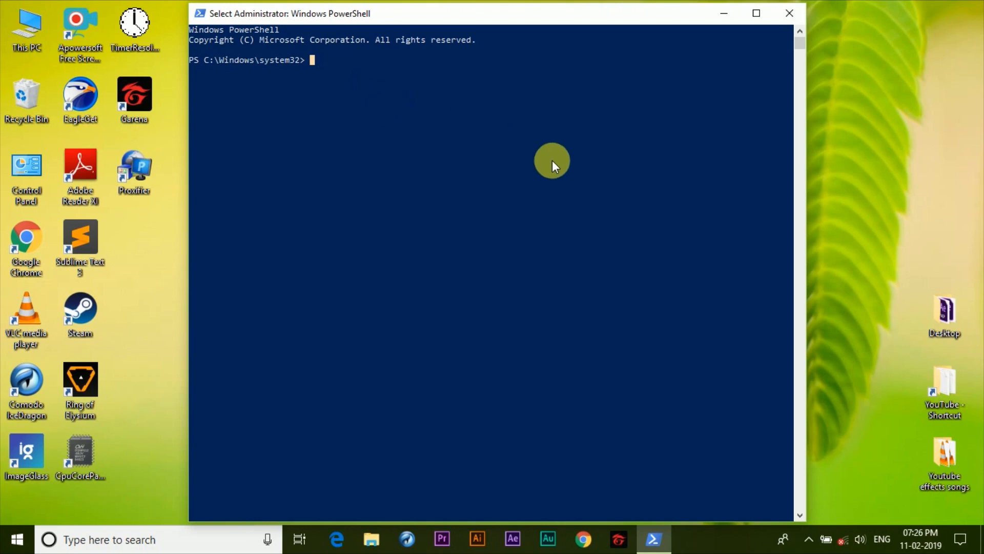
pyautogui.moveTo(670, 258)
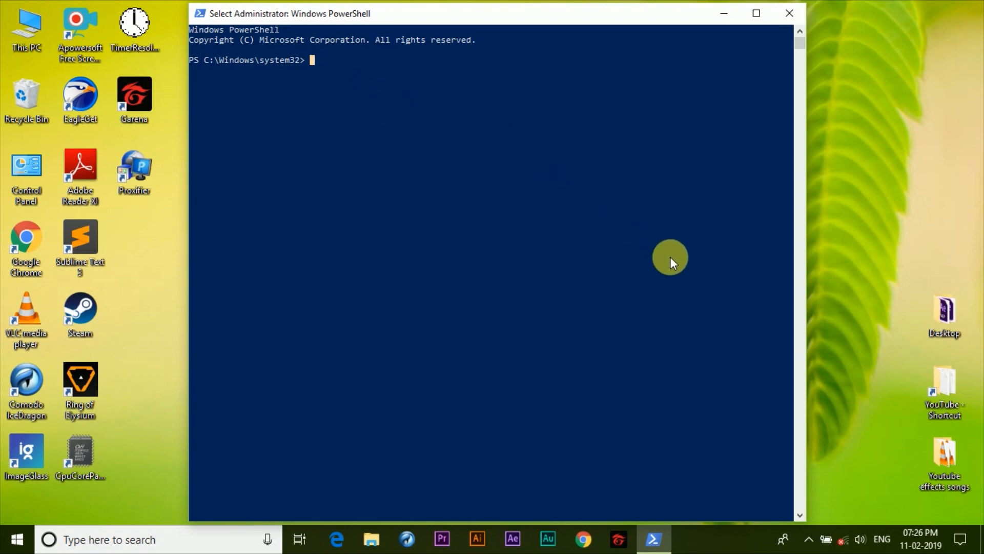
pyautogui.moveTo(681, 276)
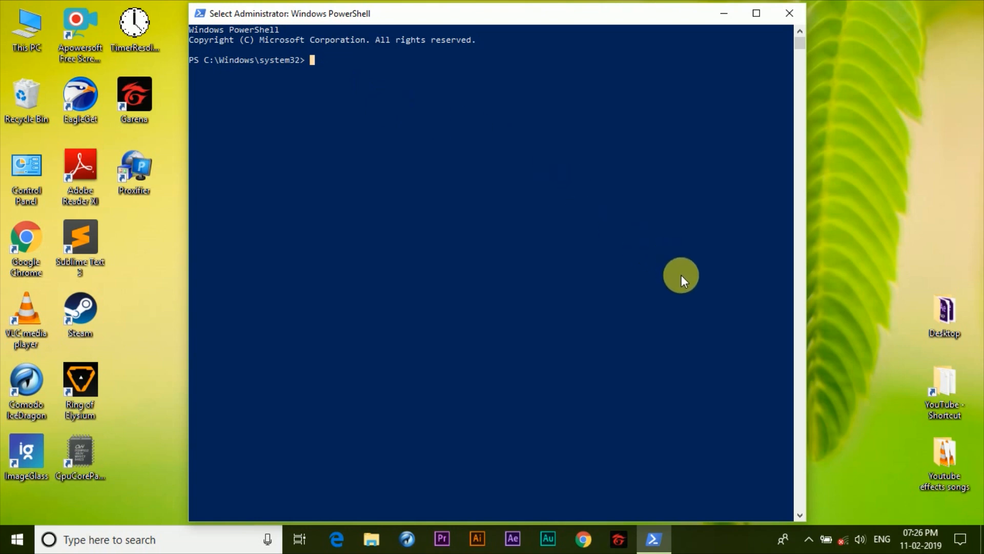
pyautogui.moveTo(671, 287)
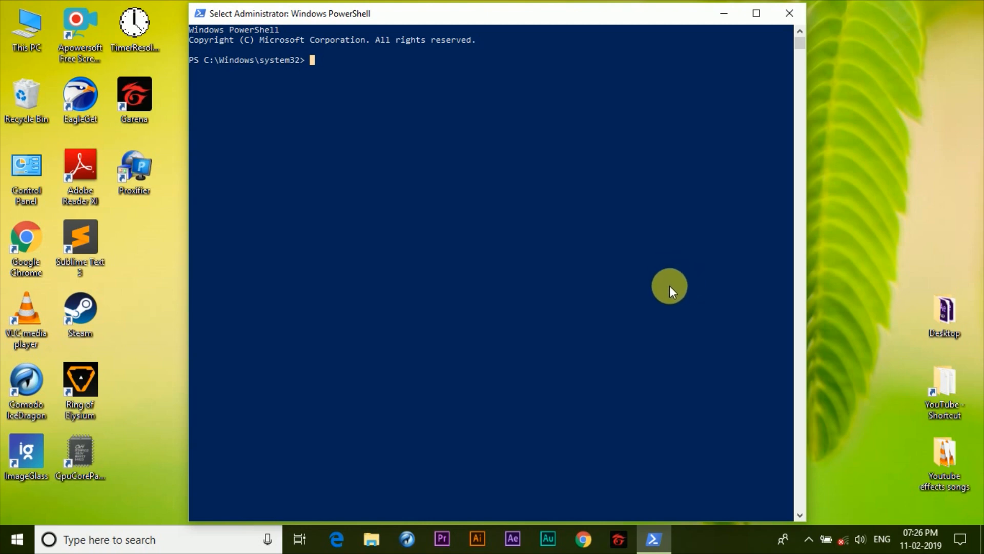
pyautogui.press('ctrl+v')
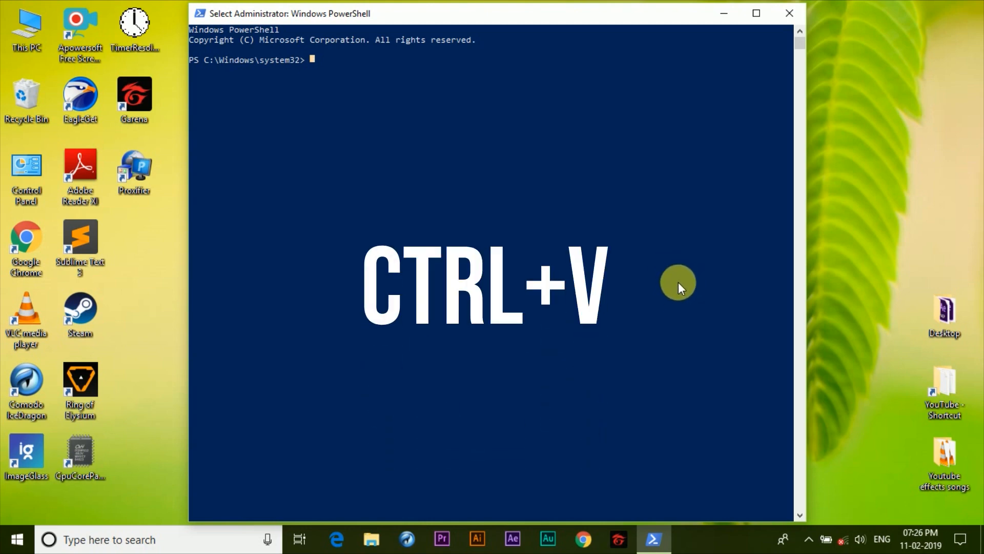
pyautogui.press('ctrl+v')
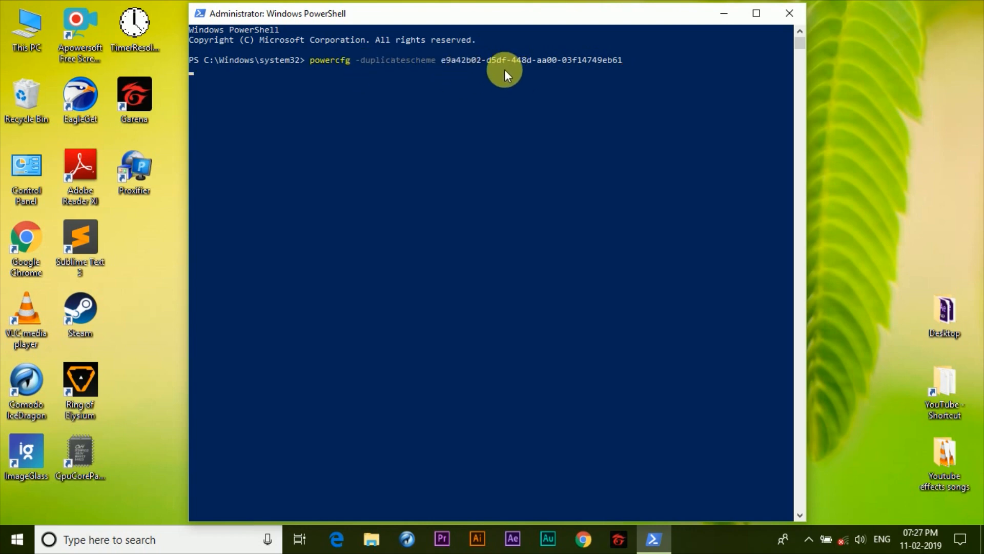
pyautogui.press('Return')
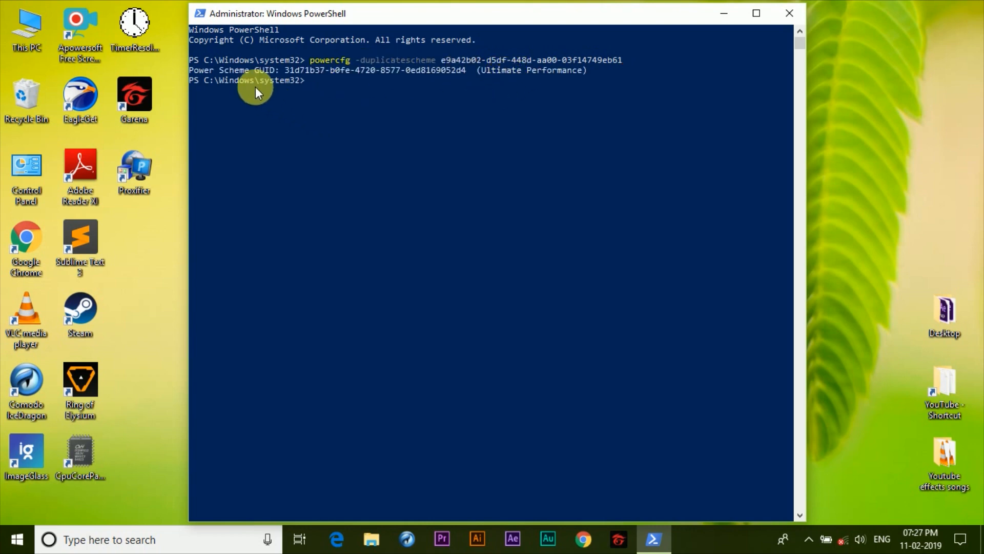
pyautogui.moveTo(361, 82)
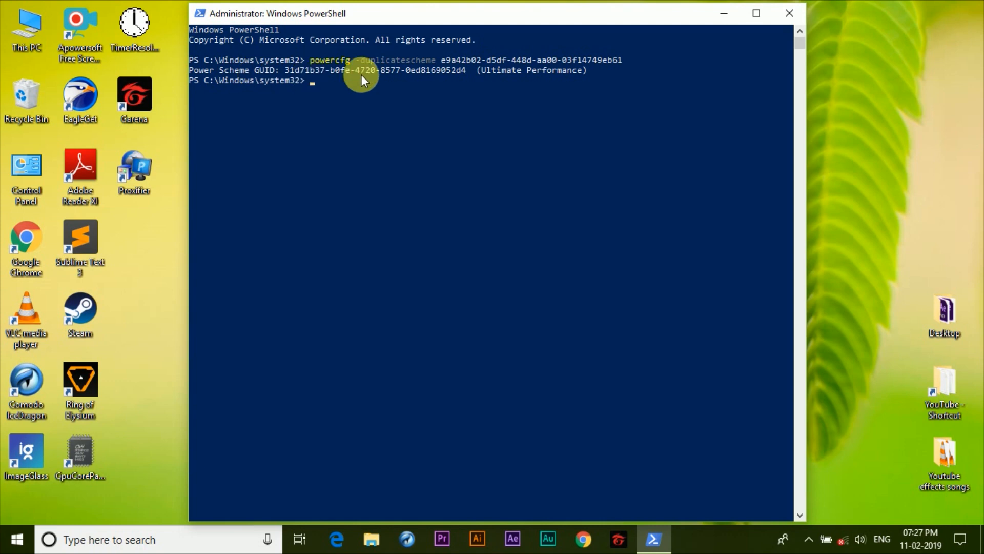
pyautogui.moveTo(549, 82)
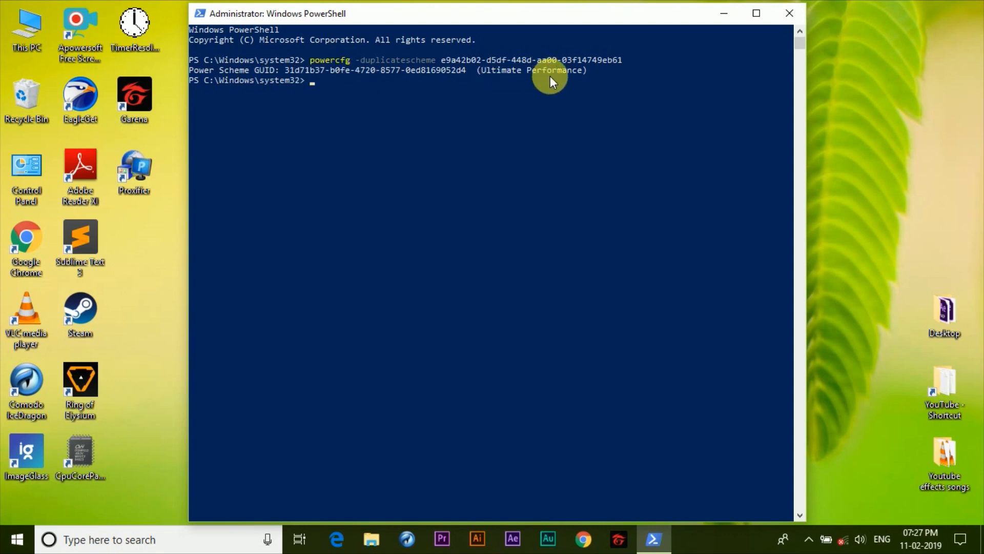
pyautogui.moveTo(695, 101)
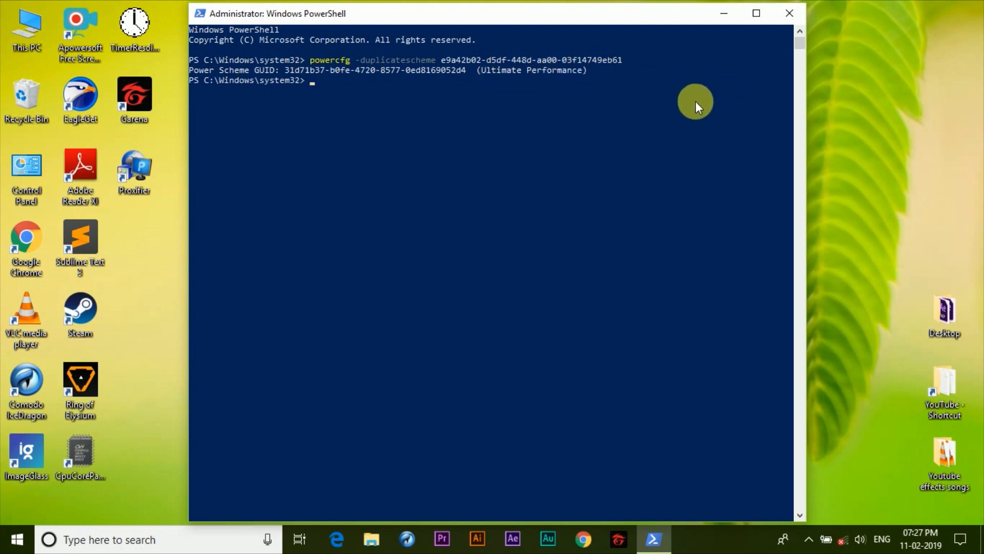
# Step: Close PowerShell and reach Power Options via Settings > System > Power & sleep > Additional power settings
pyautogui.click(788, 13)
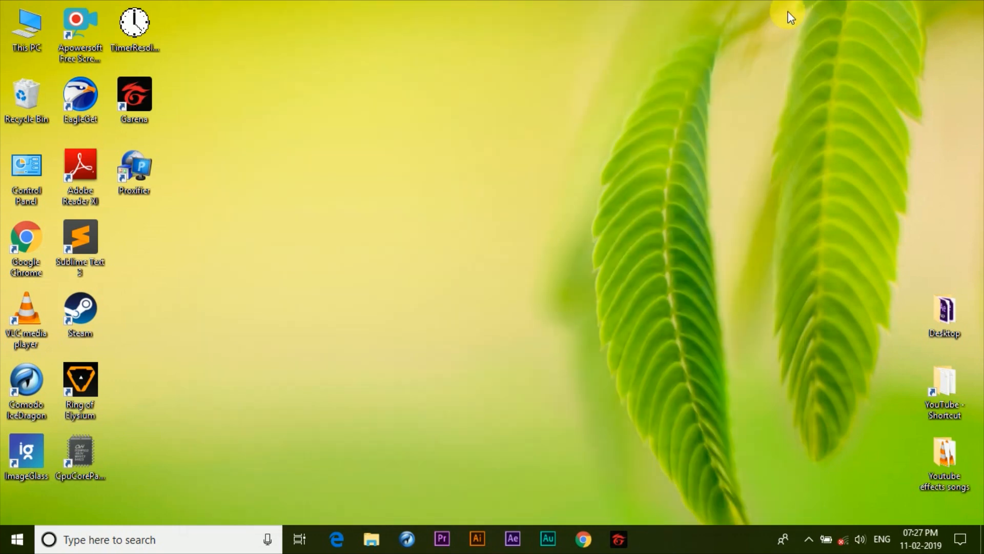
pyautogui.moveTo(409, 295)
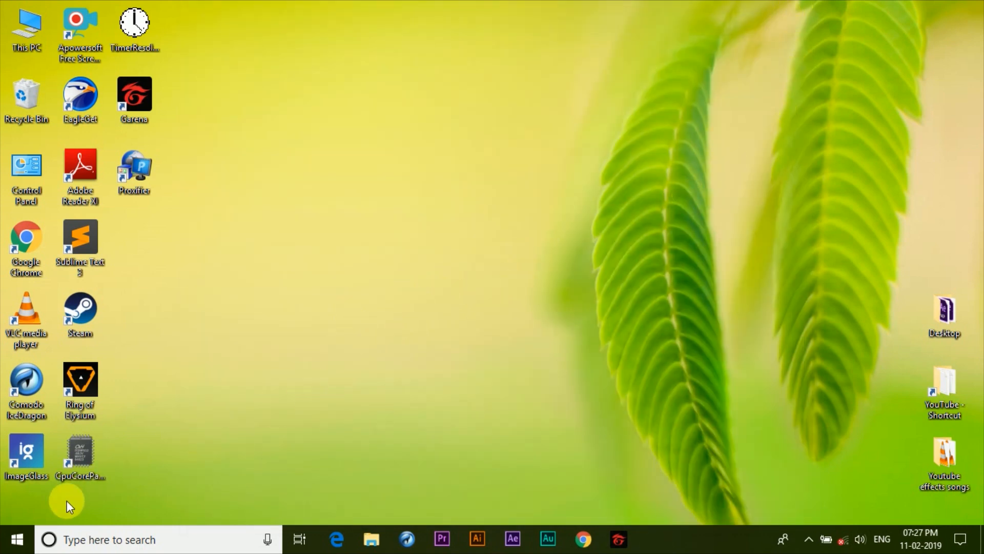
pyautogui.rightClick(17, 538)
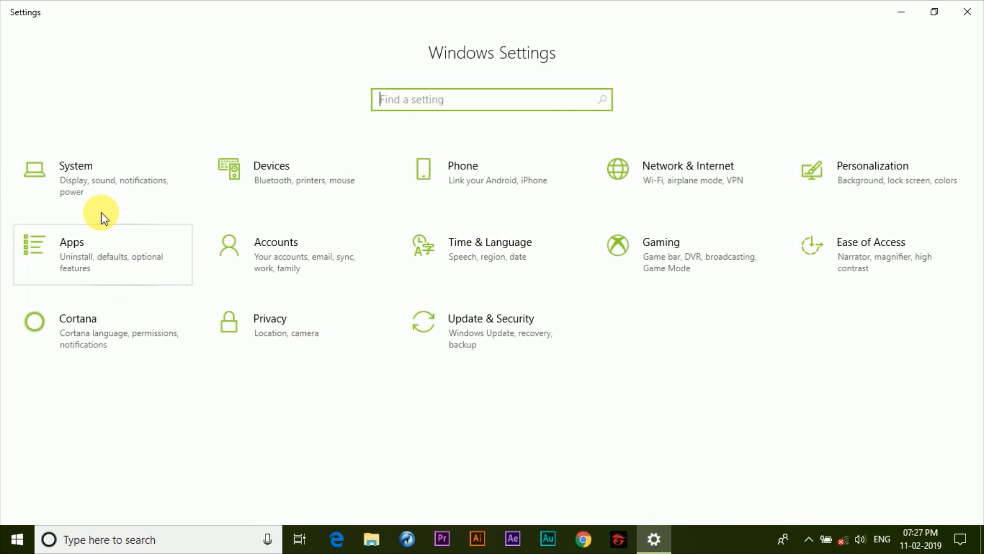
pyautogui.click(75, 165)
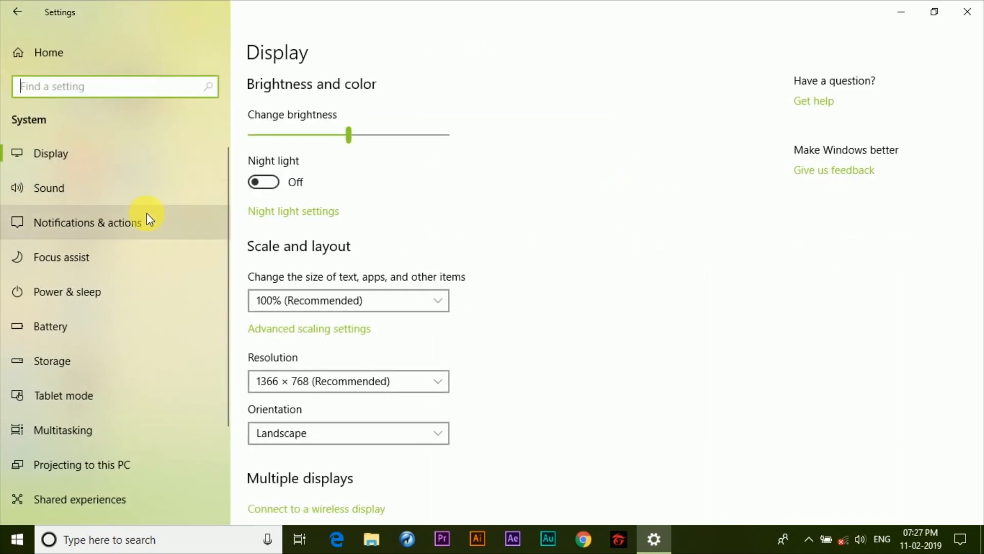
pyautogui.click(70, 291)
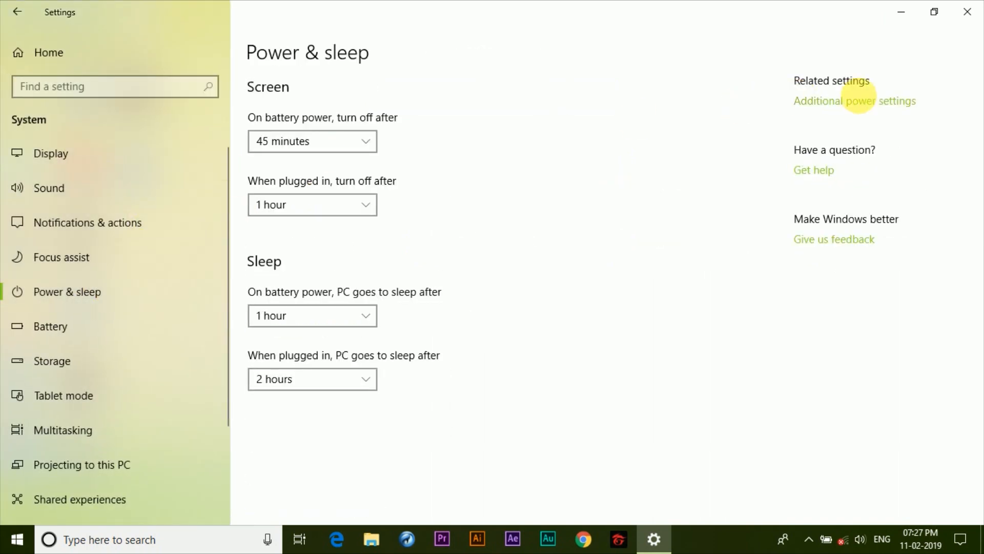
pyautogui.click(854, 101)
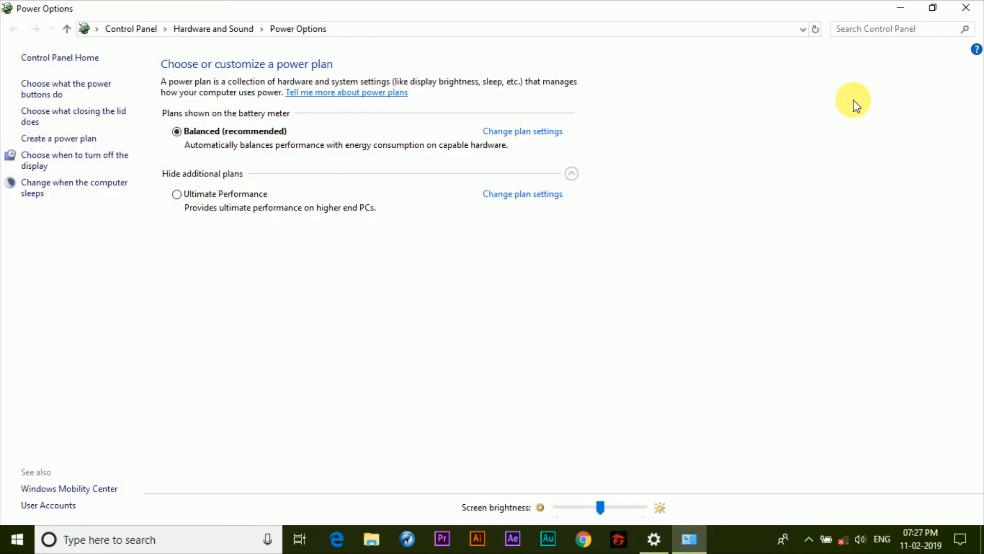
pyautogui.moveTo(236, 200)
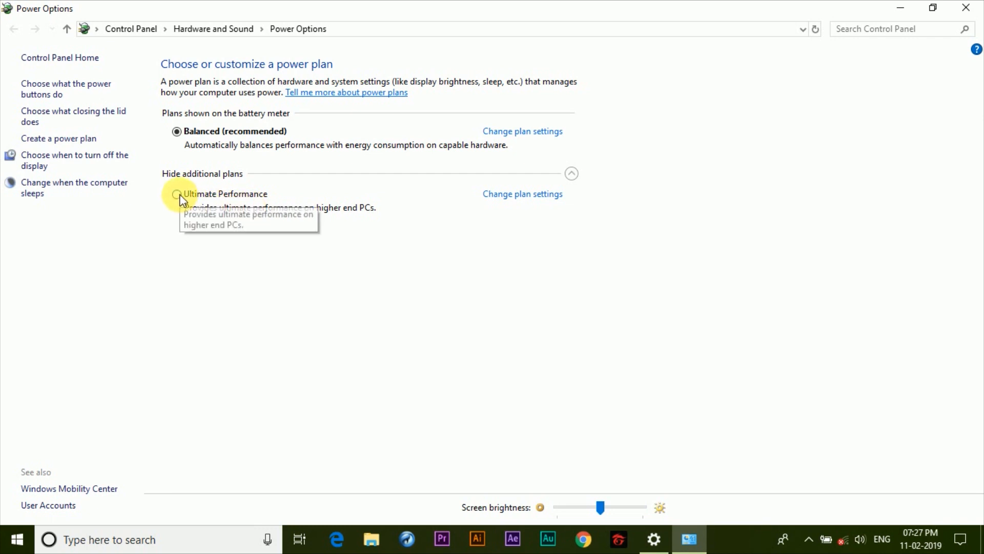
# Step: Select Ultimate Performance as the active power plan instead of Balanced
pyautogui.click(177, 193)
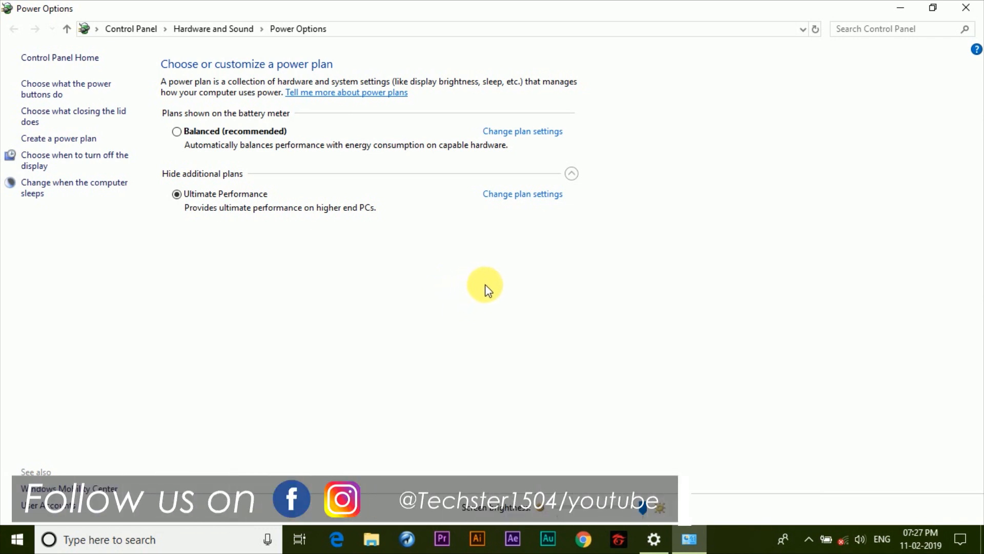
pyautogui.moveTo(424, 275)
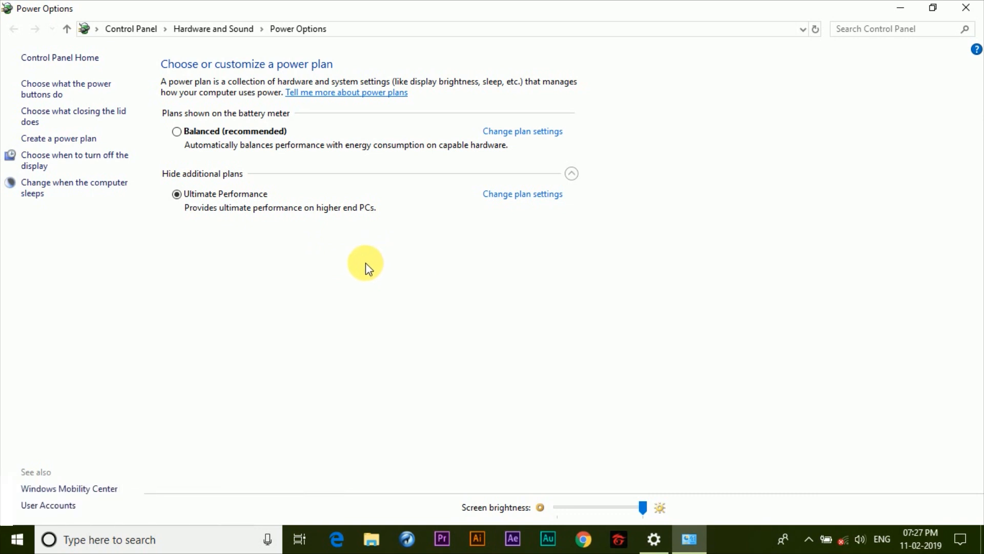
pyautogui.moveTo(320, 251)
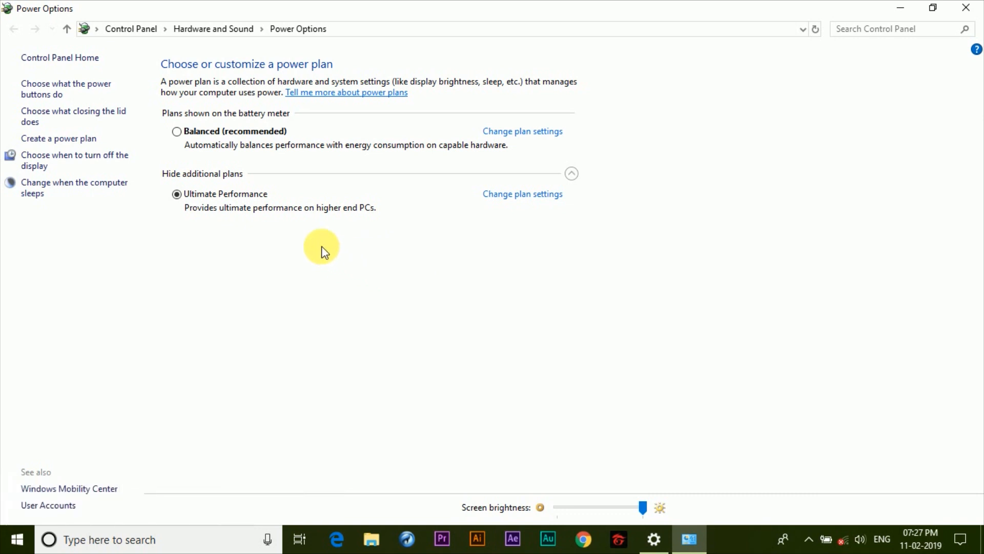
pyautogui.moveTo(281, 224)
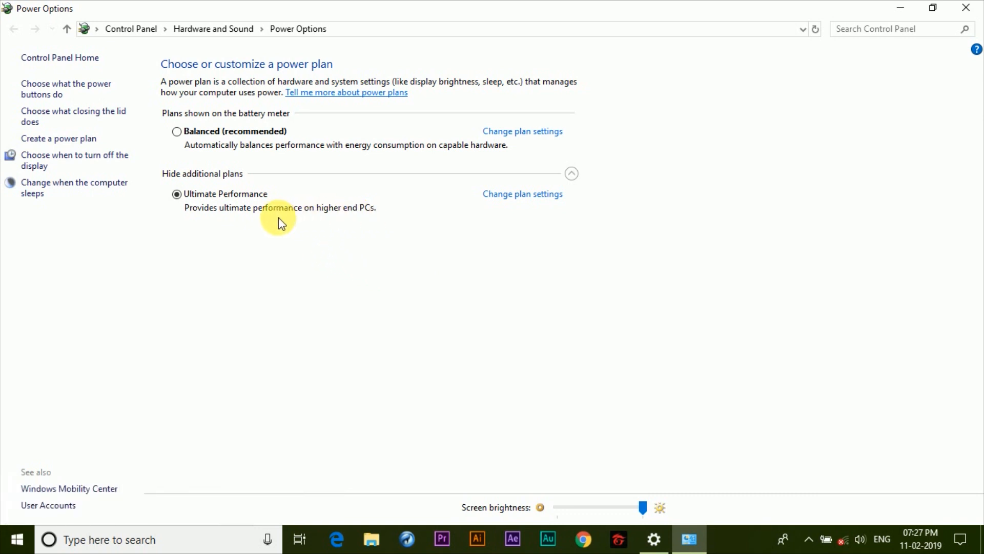
pyautogui.moveTo(411, 240)
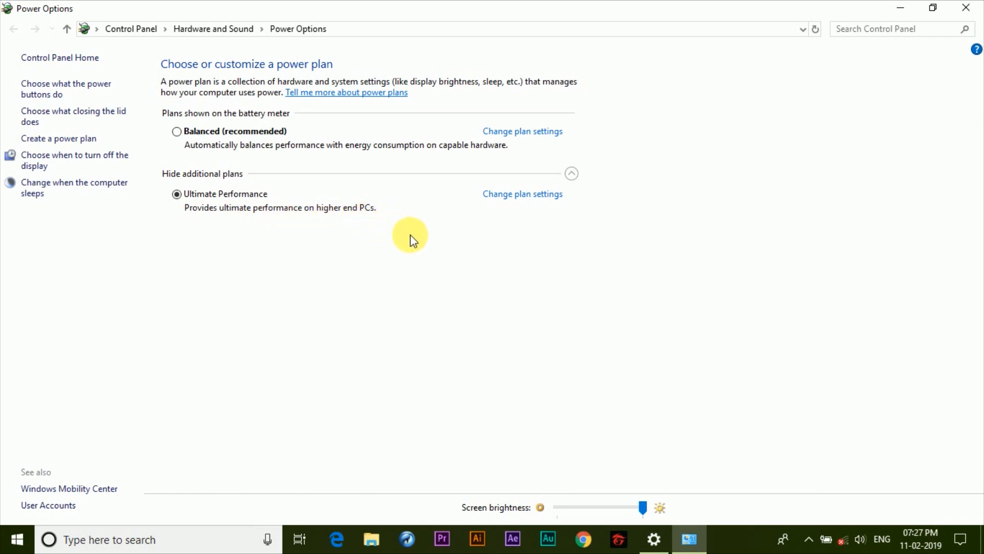
pyautogui.moveTo(413, 322)
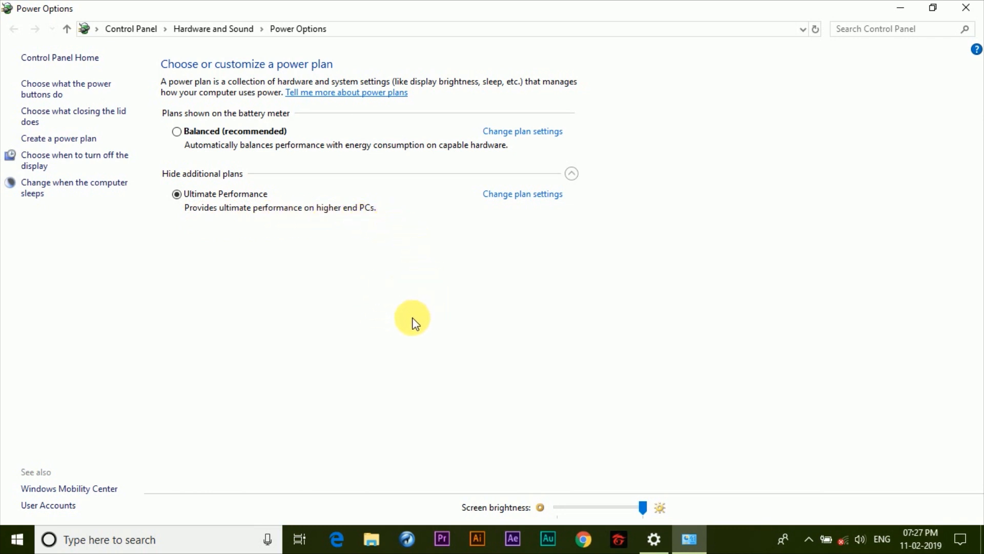
pyautogui.moveTo(463, 314)
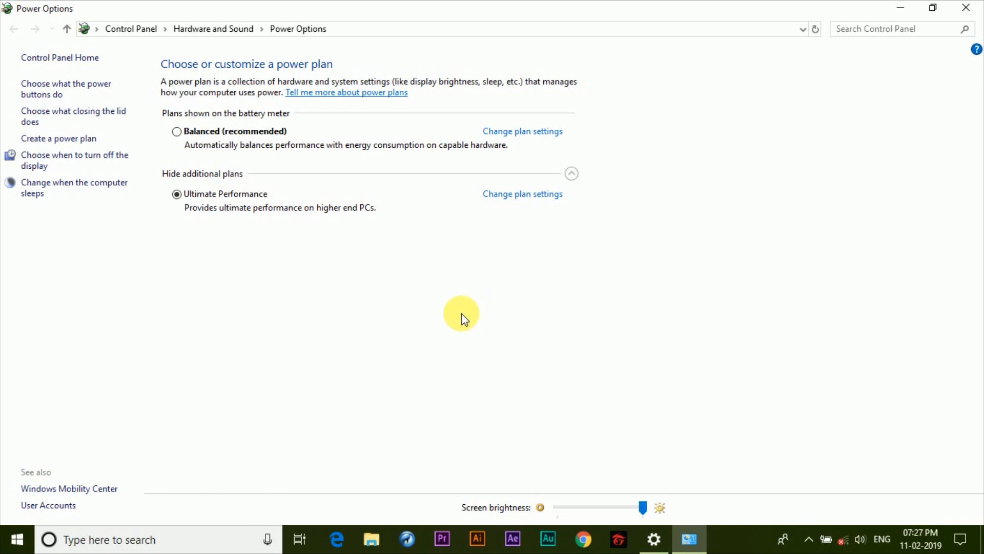
pyautogui.moveTo(554, 310)
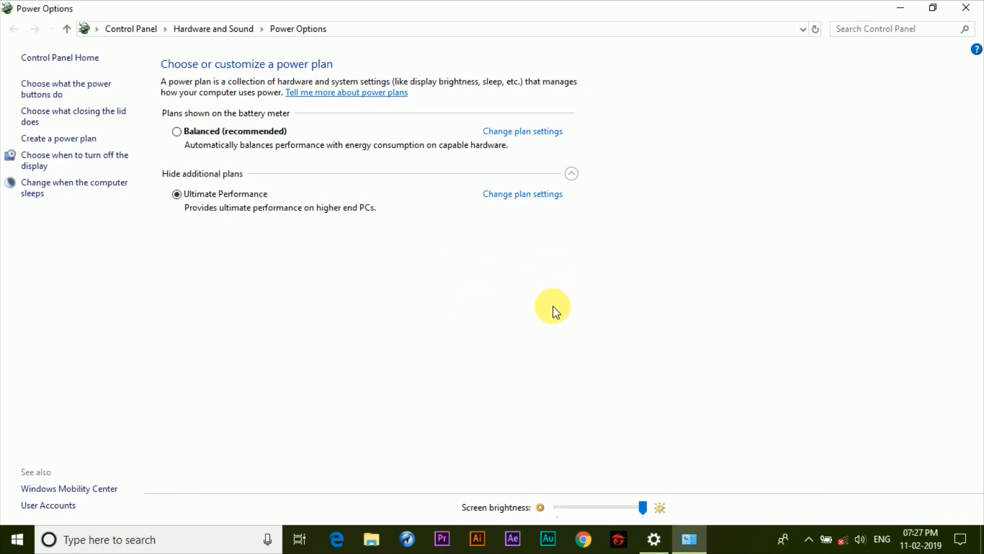
pyautogui.moveTo(563, 259)
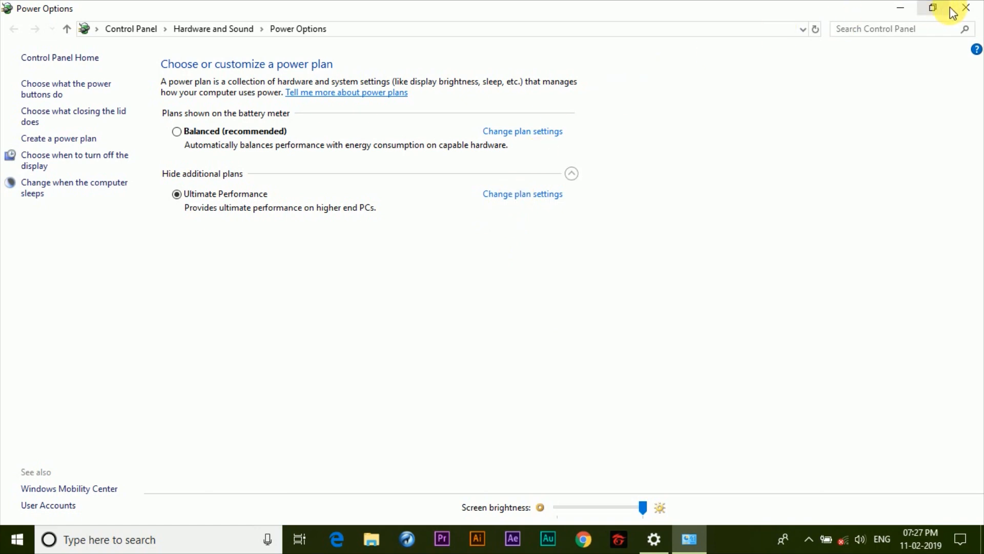
# Step: Close Power Options, leaving Ultimate Performance active and the desktop showing
pyautogui.click(966, 7)
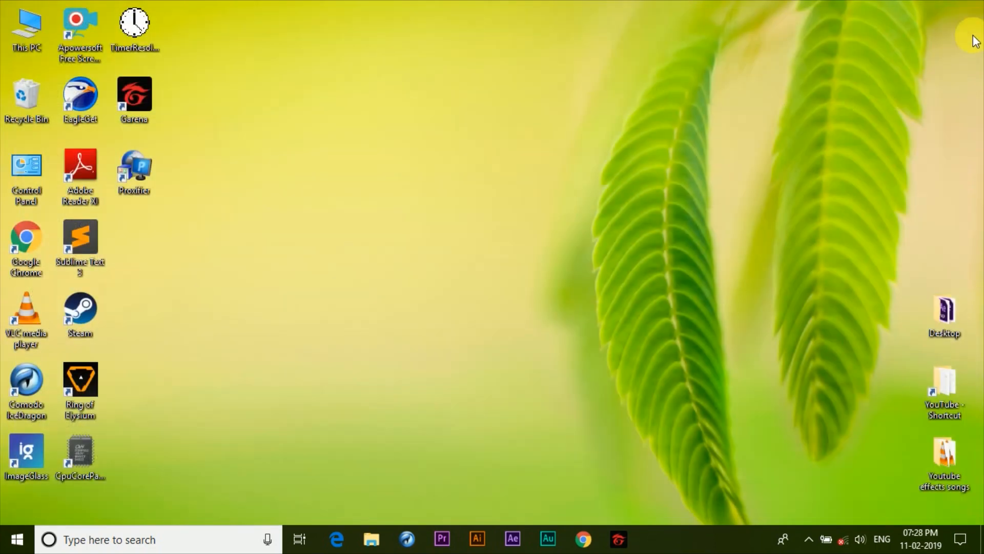
pyautogui.moveTo(596, 298)
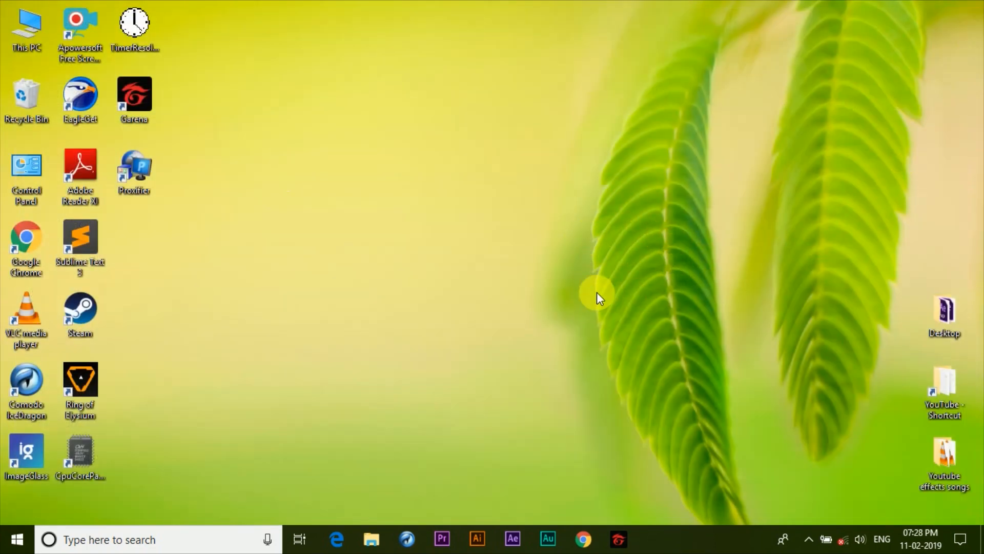